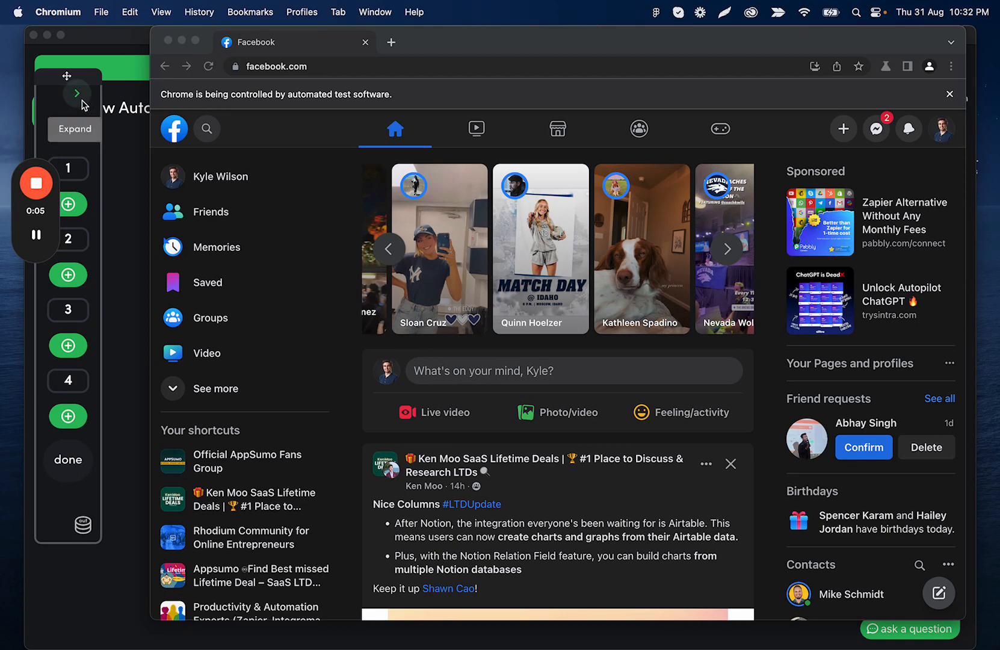
- Expand the recorder to review the four recorded Facebook login steps
click(78, 92)
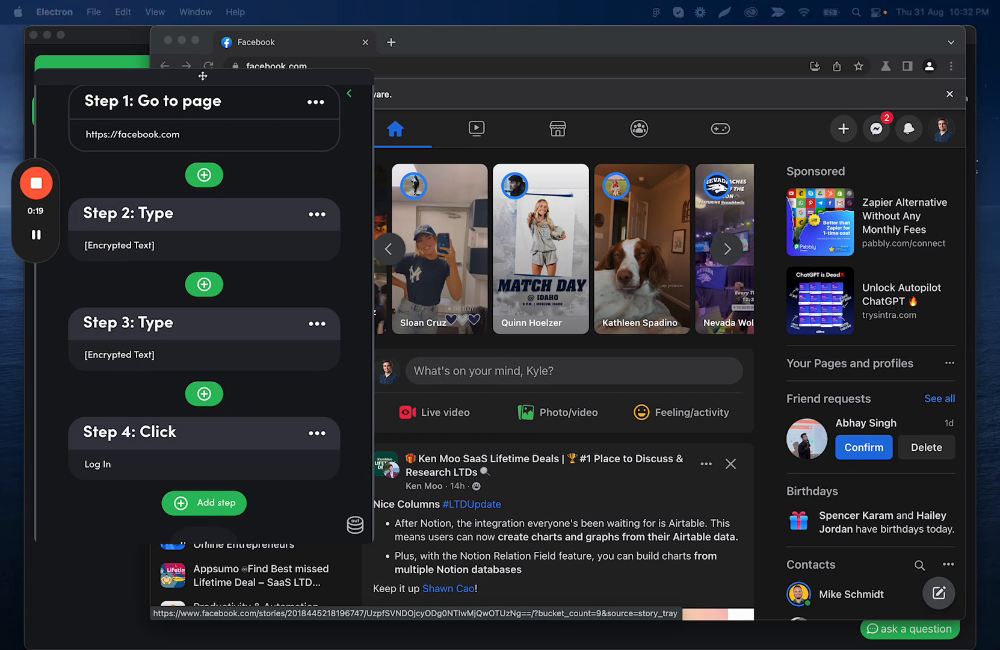
scroll(down, 3)
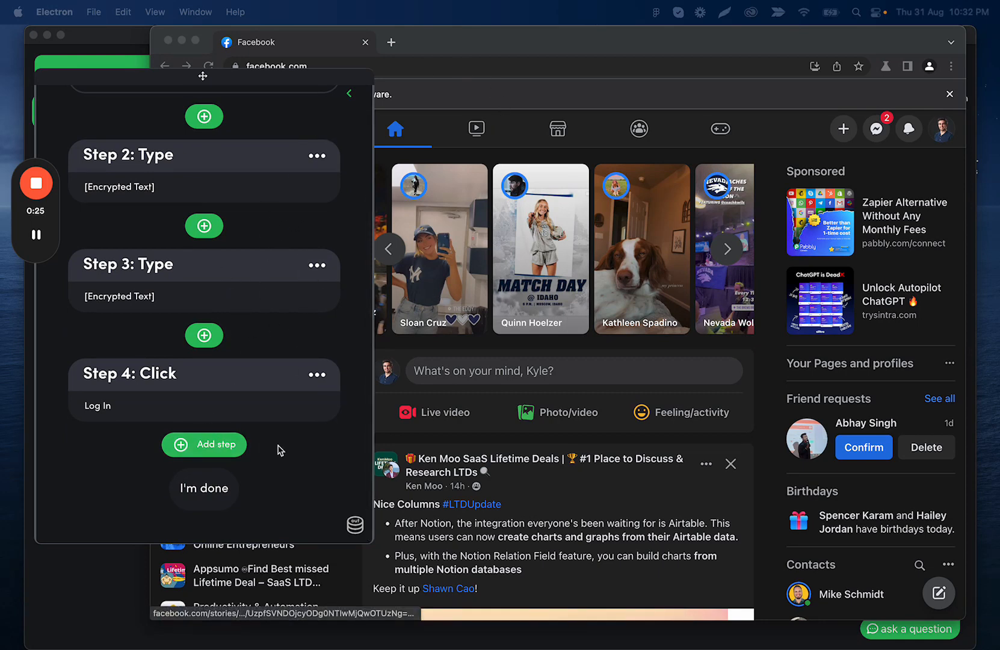
click(203, 444)
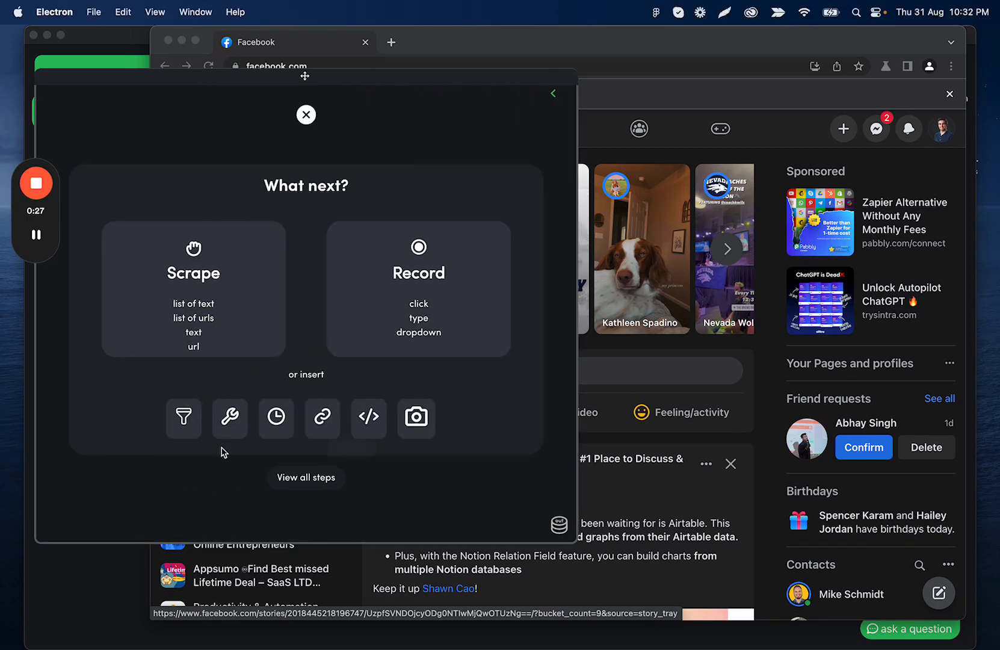
mouse_move(322, 418)
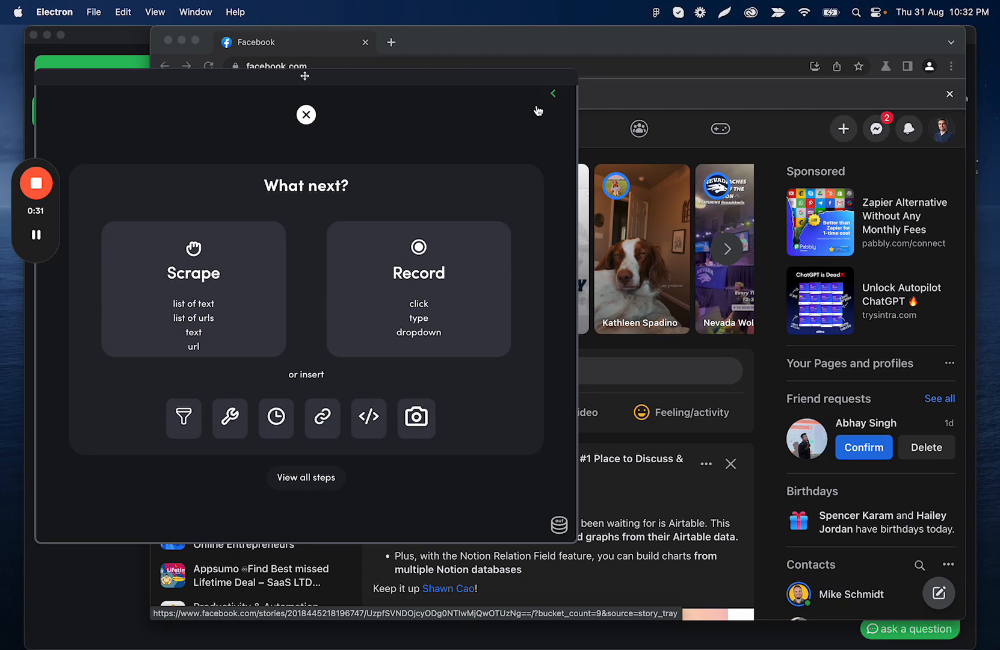
mouse_move(322, 417)
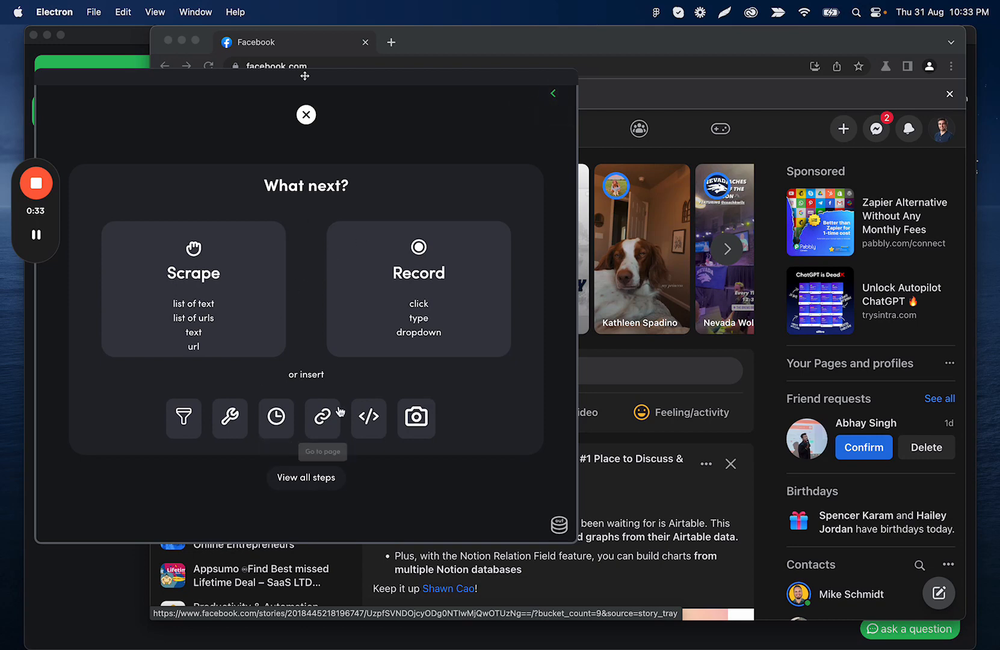
click(322, 418)
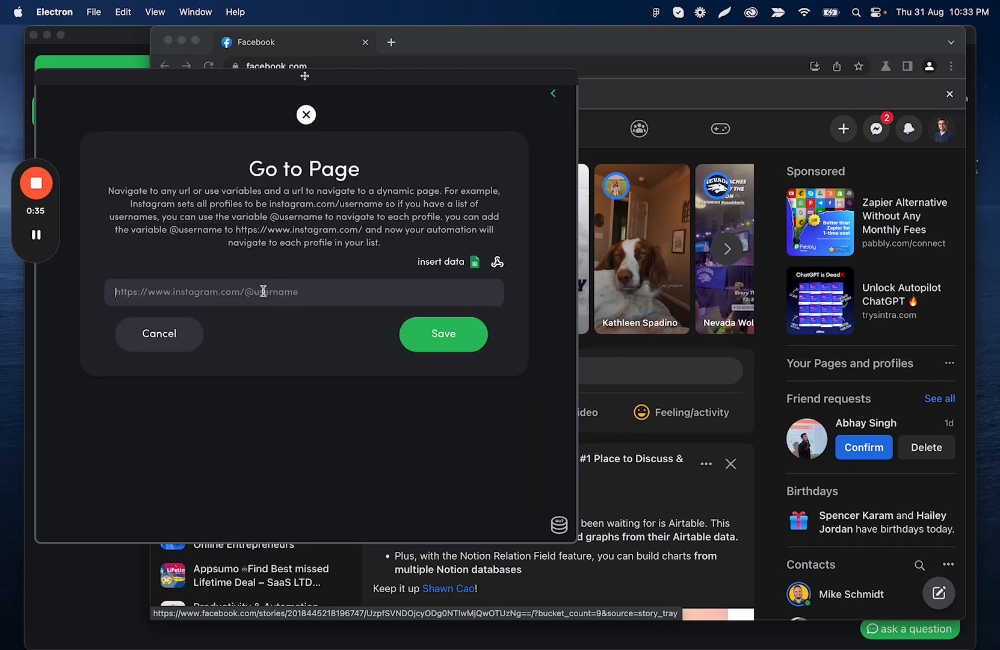
text(https://www.facebook.com/groups/OfficialAppSumo/members)
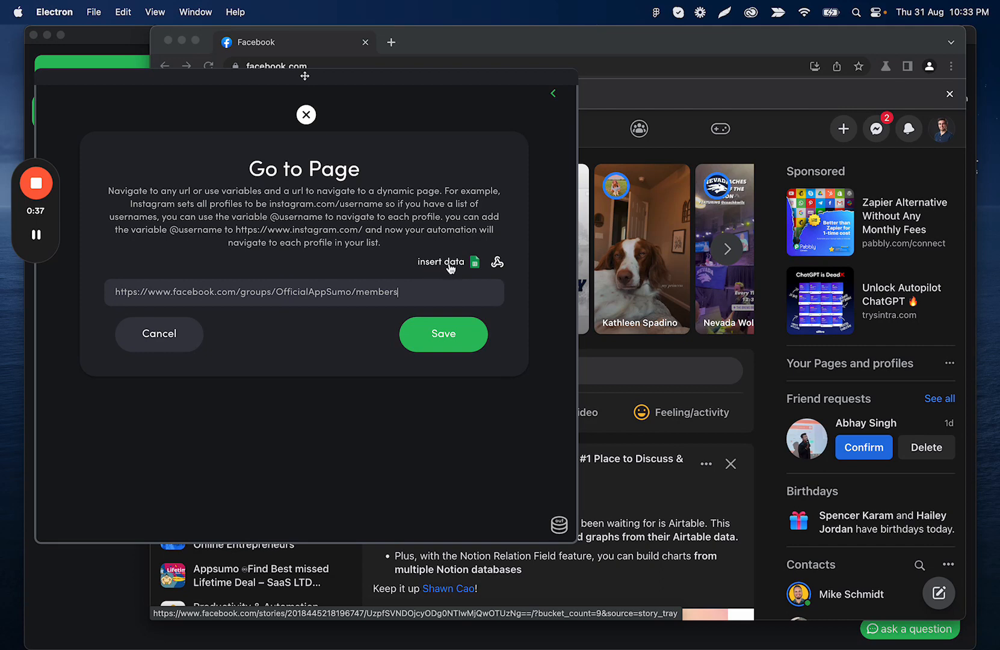
mouse_move(403, 305)
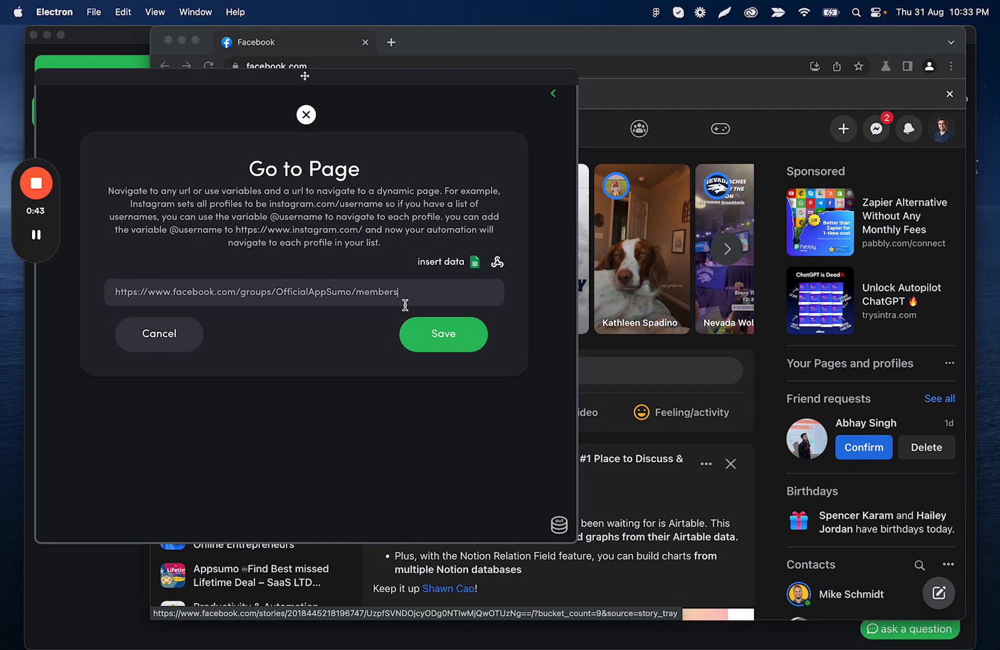
click(442, 334)
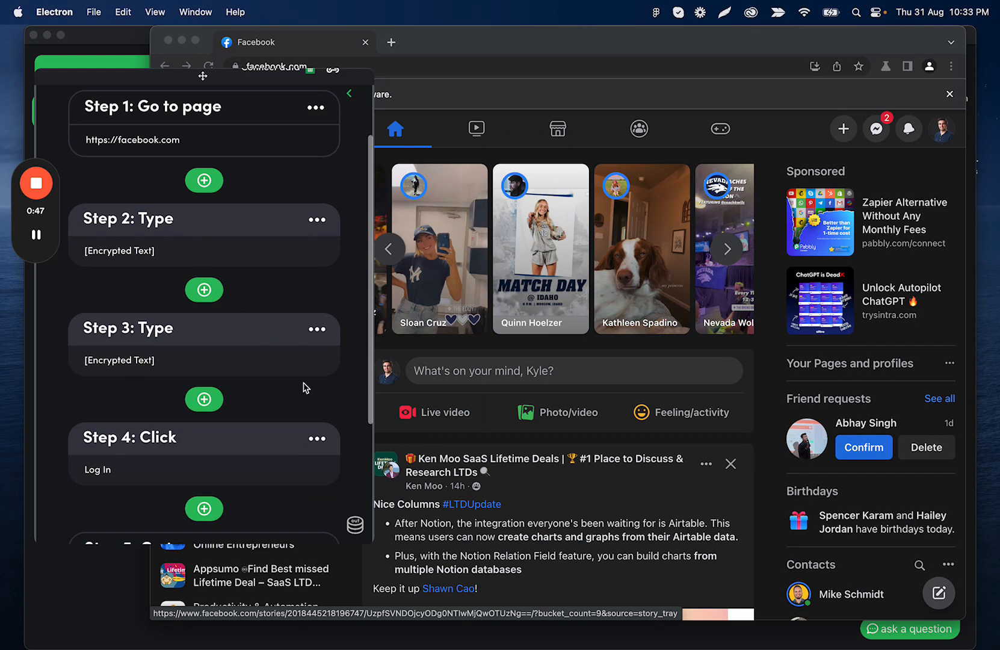
- Scroll the Official AppSumo Fans Group members page down to the New to the group section
scroll(down, 3)
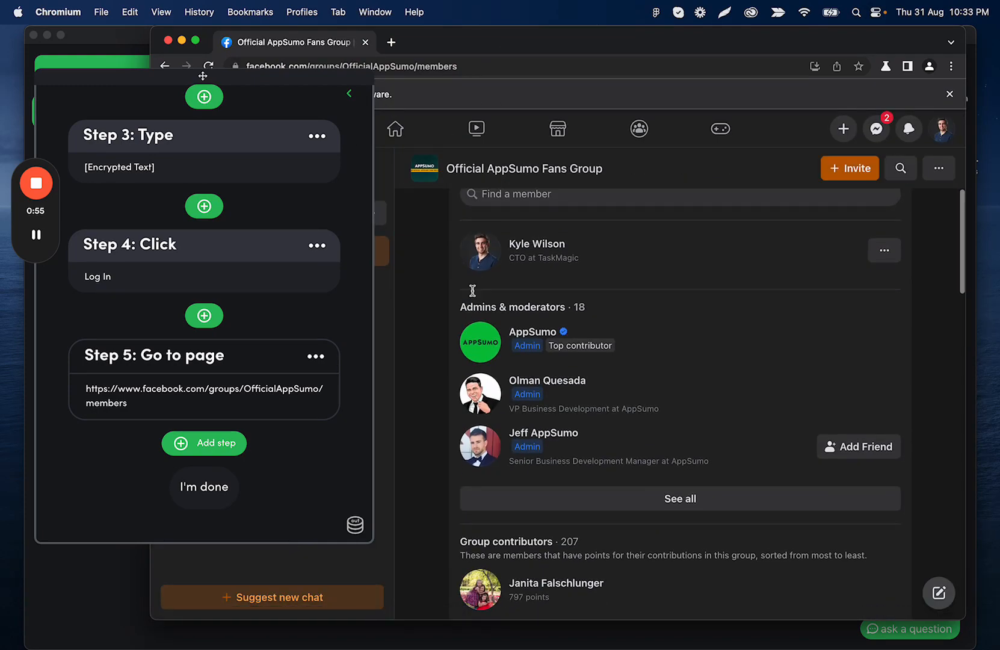
scroll(down, 3)
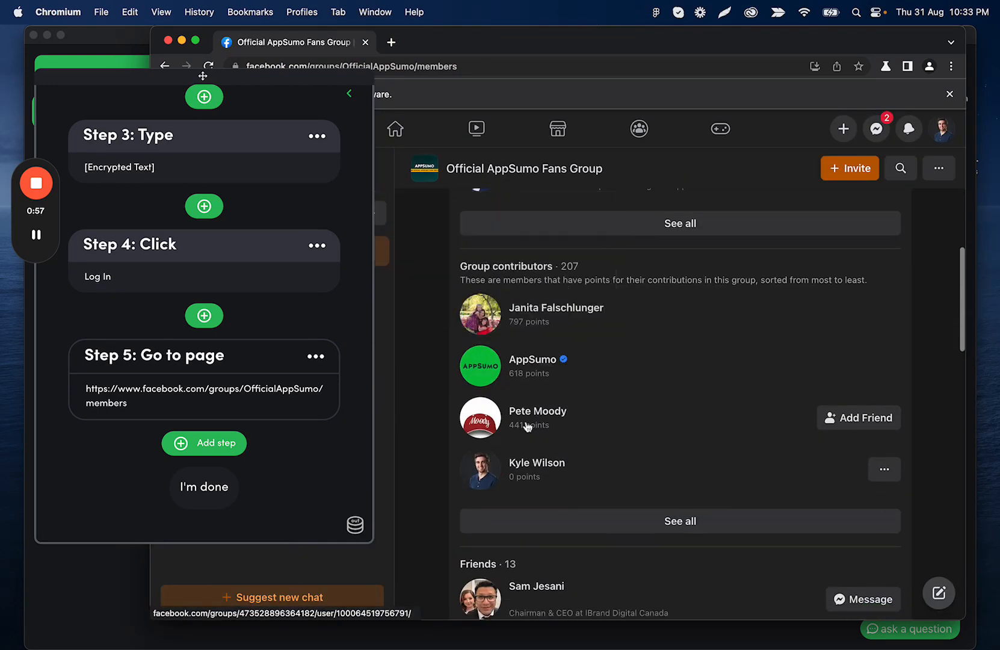
scroll(down, 3)
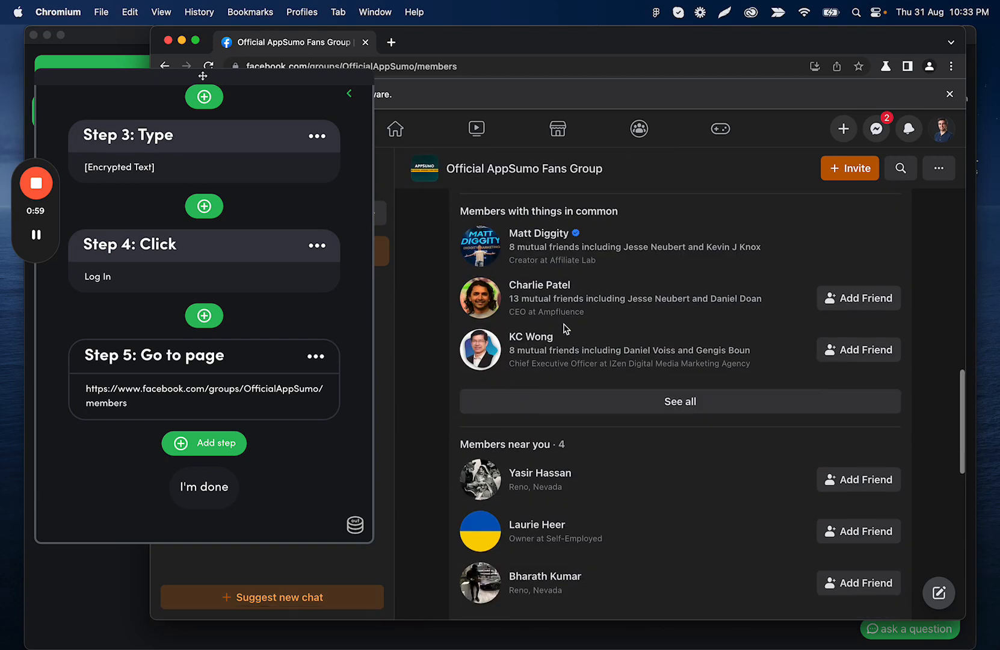
scroll(down, 3)
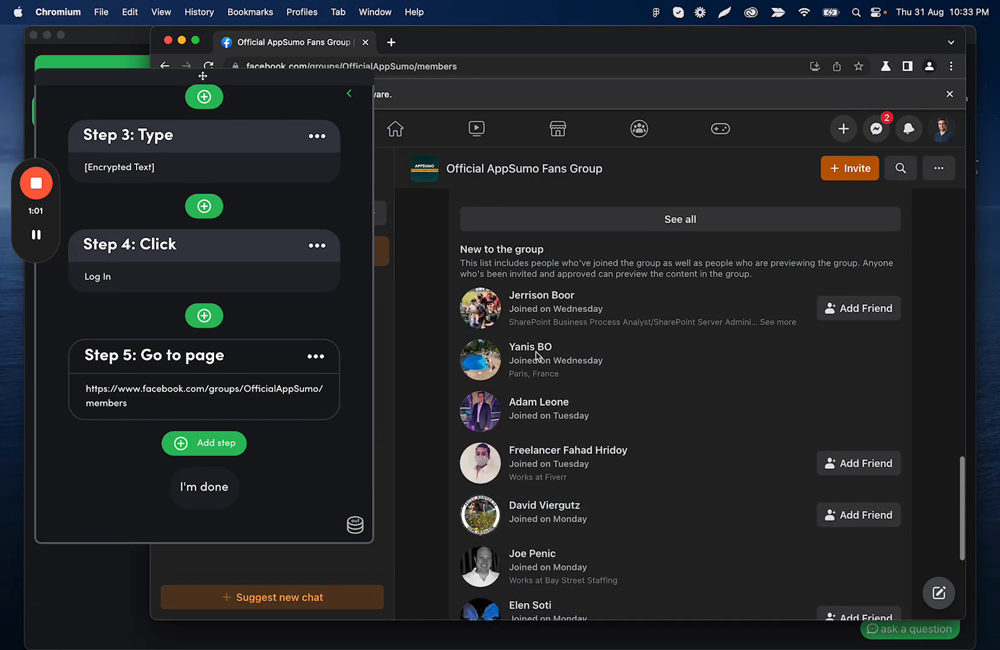
mouse_move(539, 402)
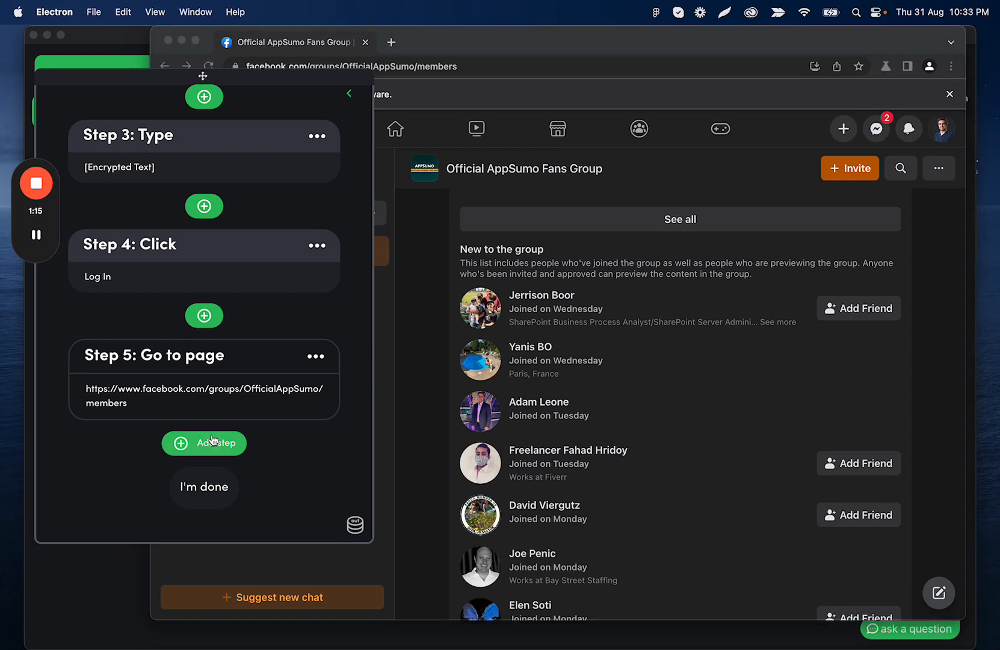
- Add a Scrape step and confirm the 26 member name rows as the scrape list
click(204, 443)
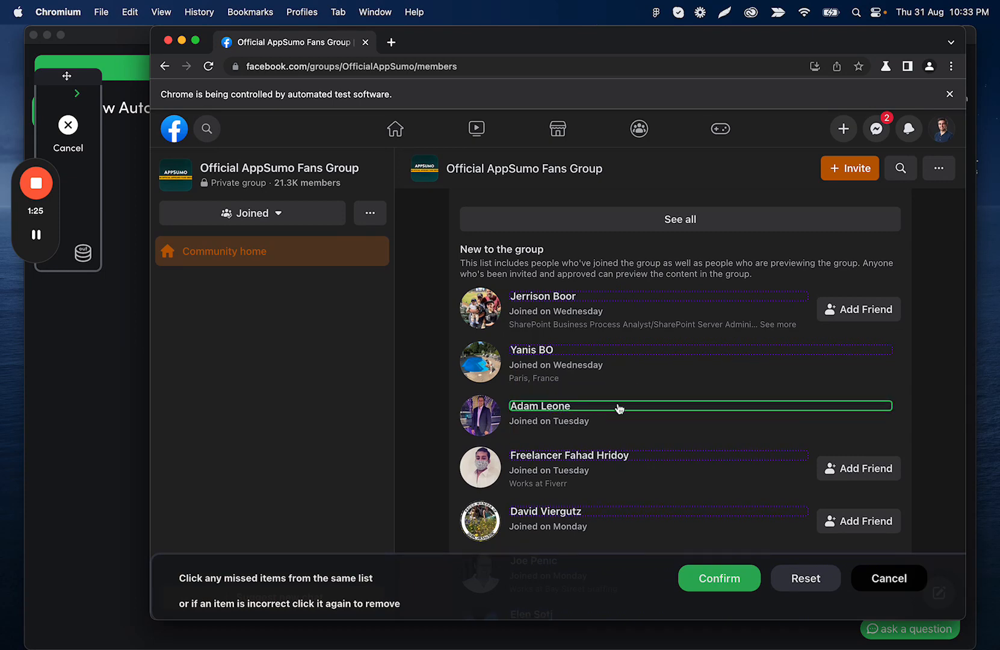
scroll(down, 3)
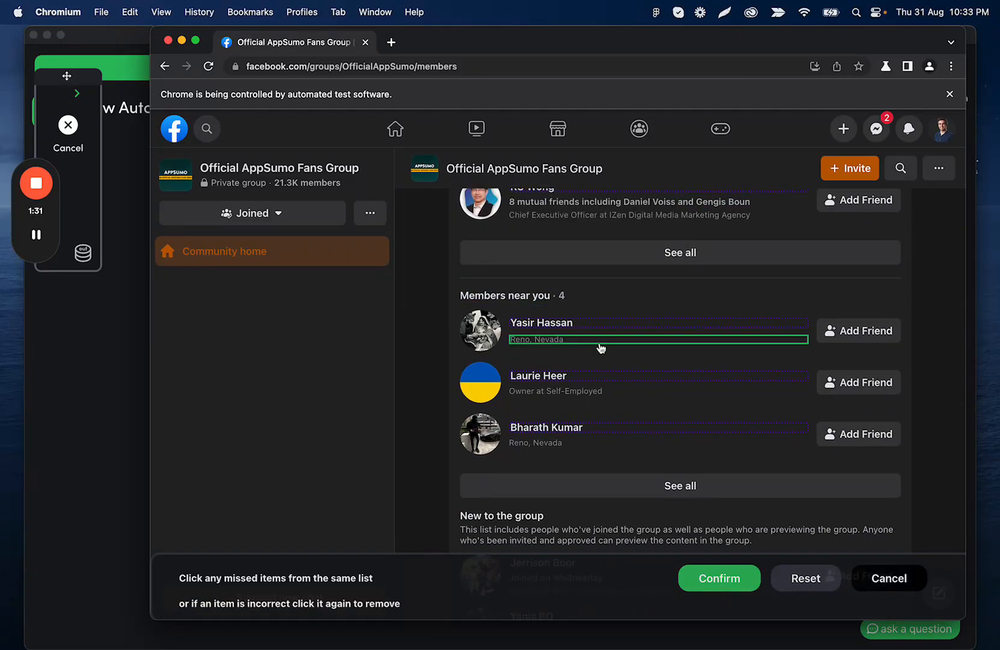
click(719, 577)
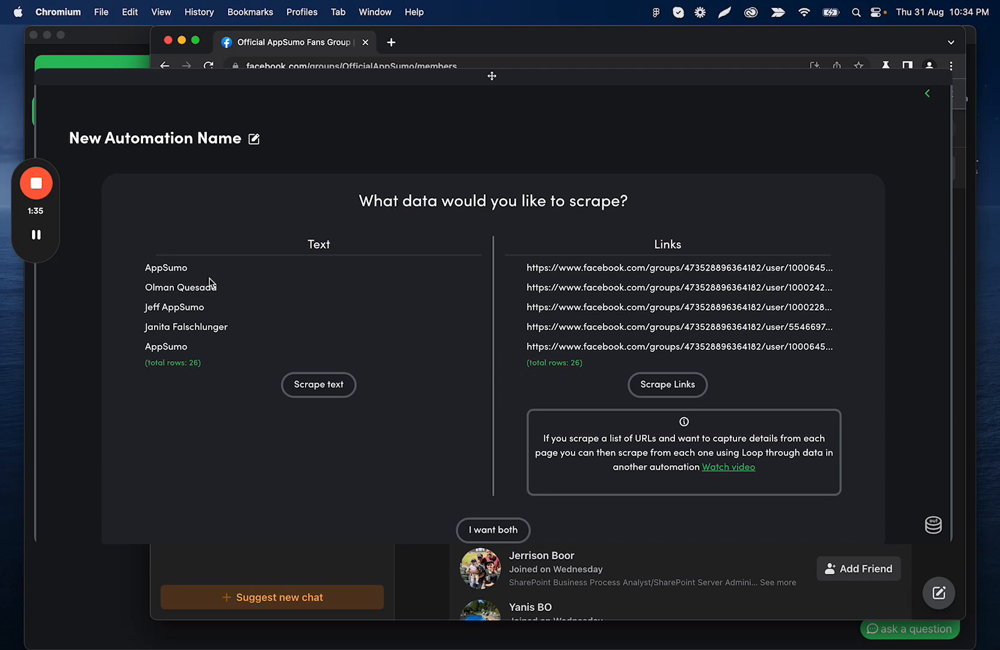
mouse_move(184, 271)
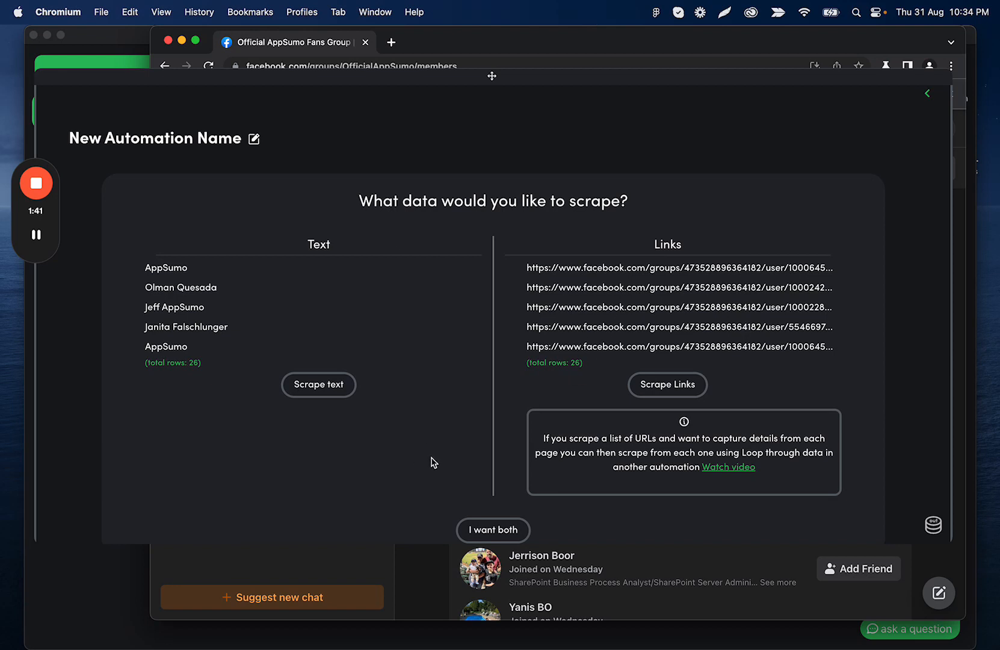
mouse_move(563, 472)
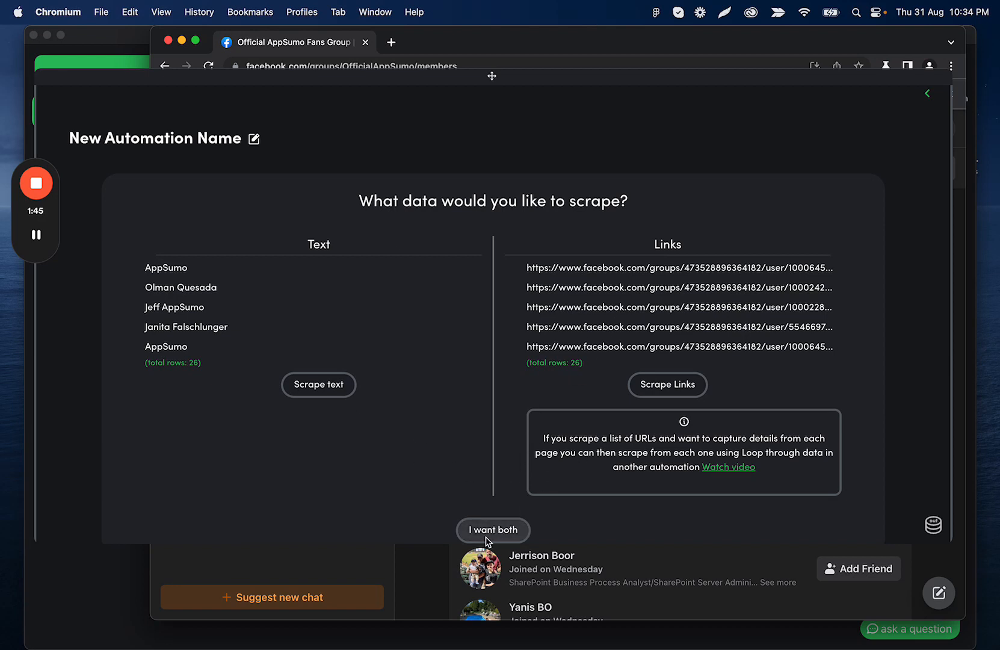
- Choose I want both to scrape member names and profile links
click(491, 529)
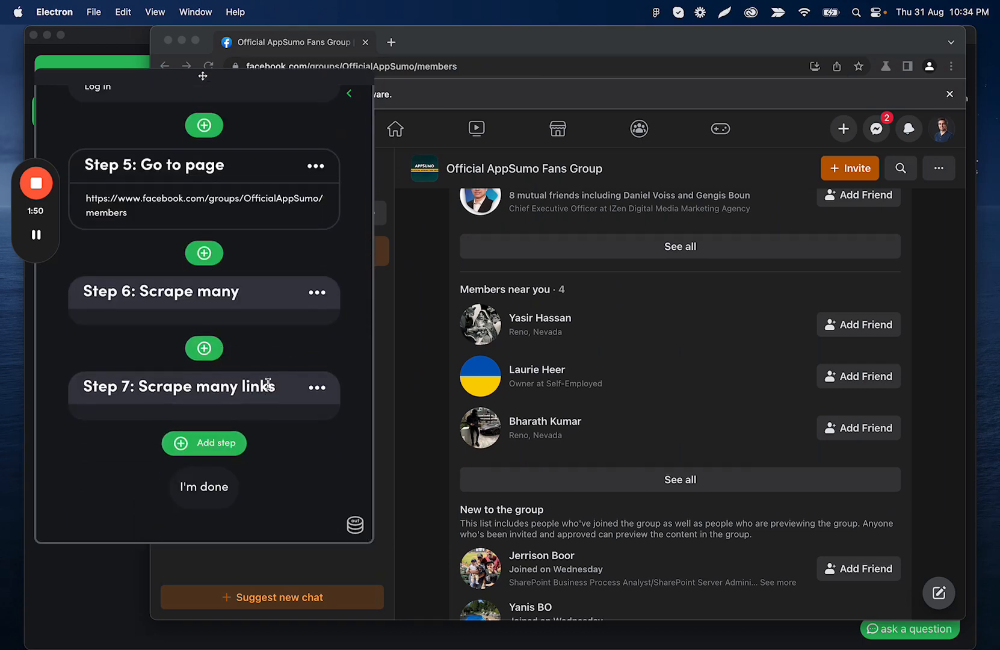
mouse_move(534, 331)
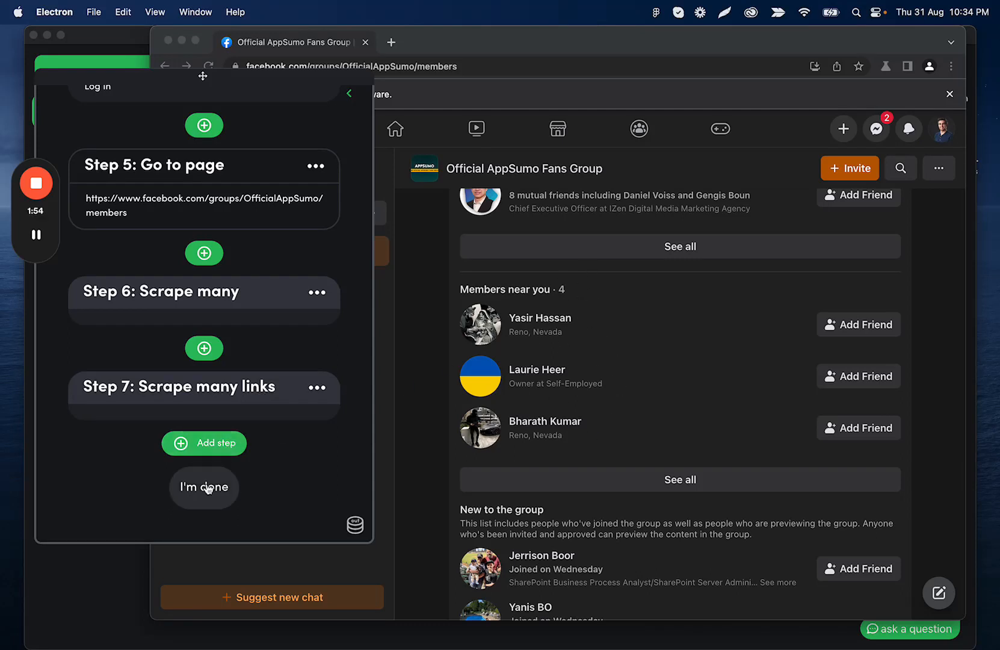
- Click I'm done to finish recording and view the automation's steps
click(204, 487)
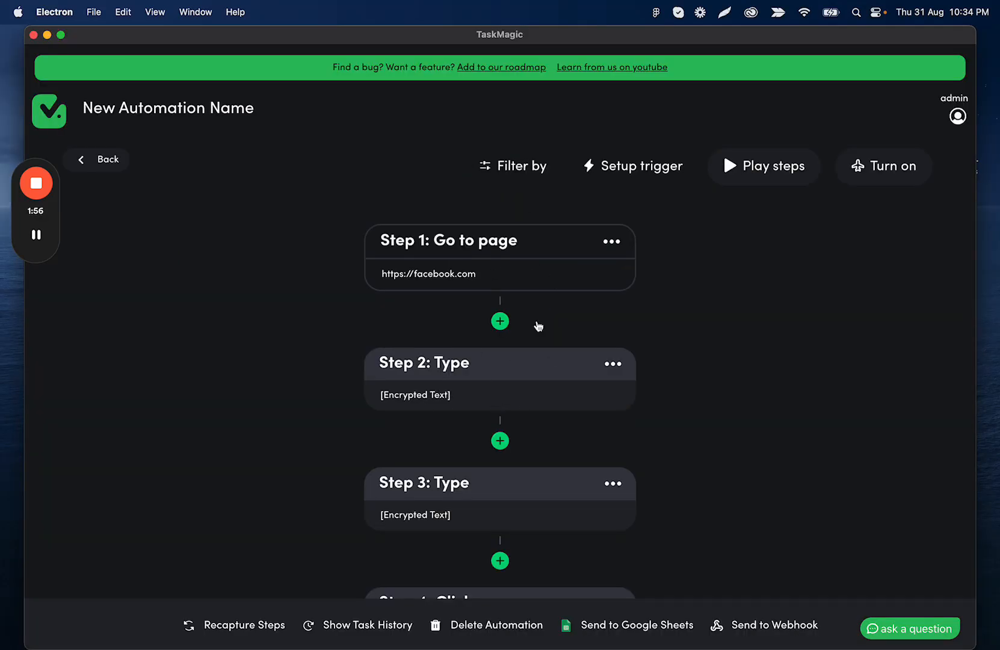
mouse_move(596, 601)
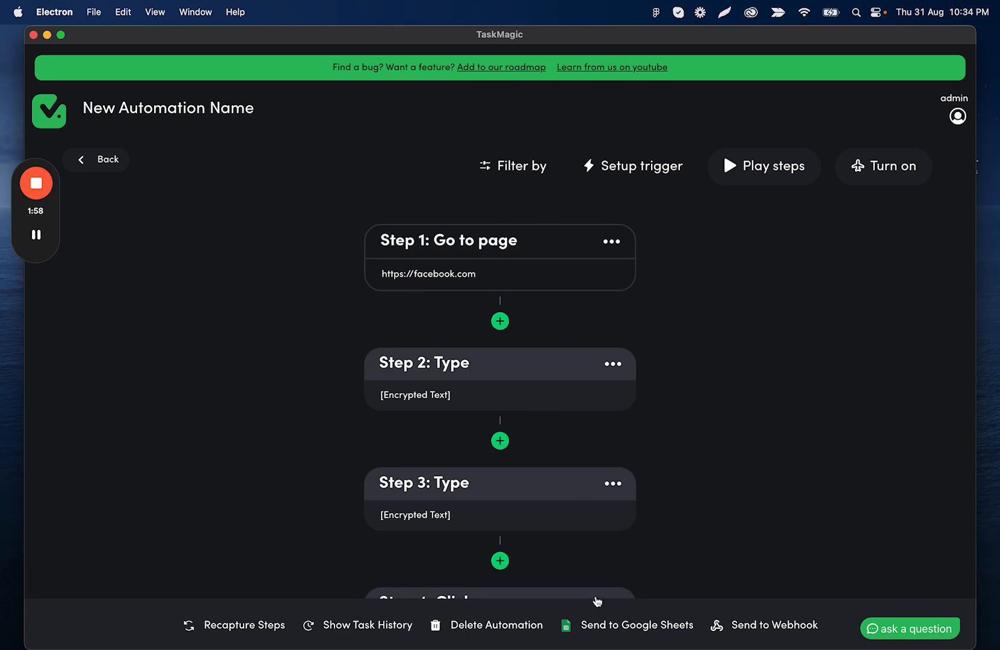
mouse_move(760, 559)
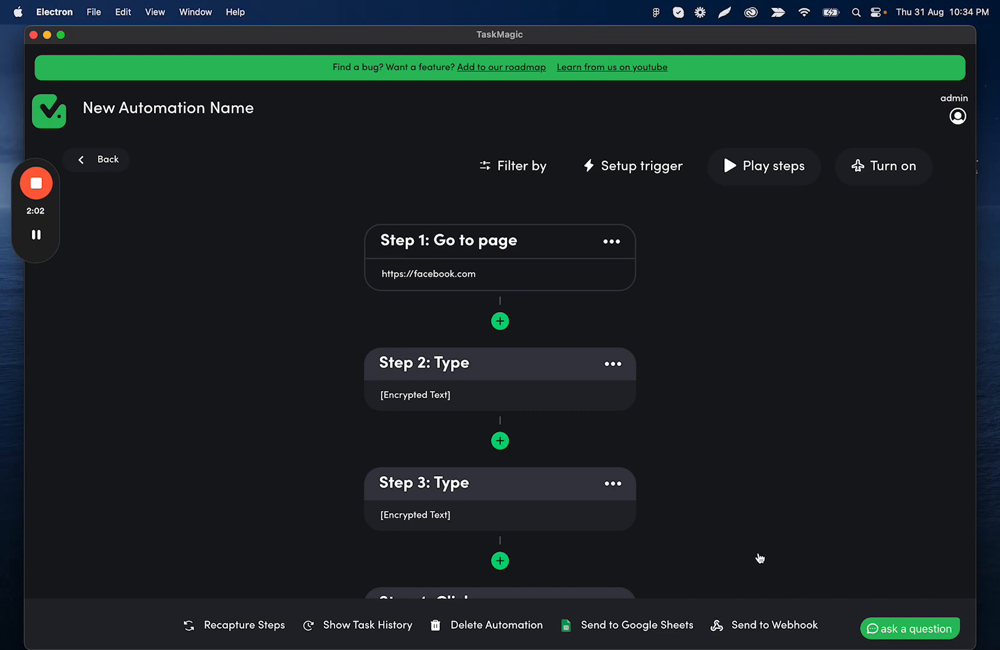
mouse_move(651, 484)
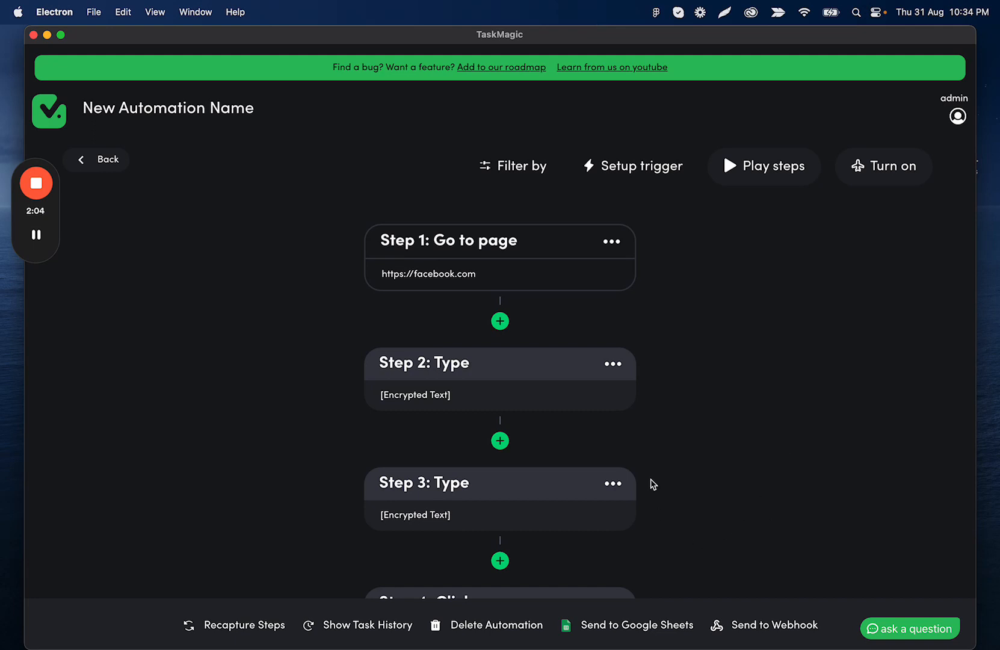